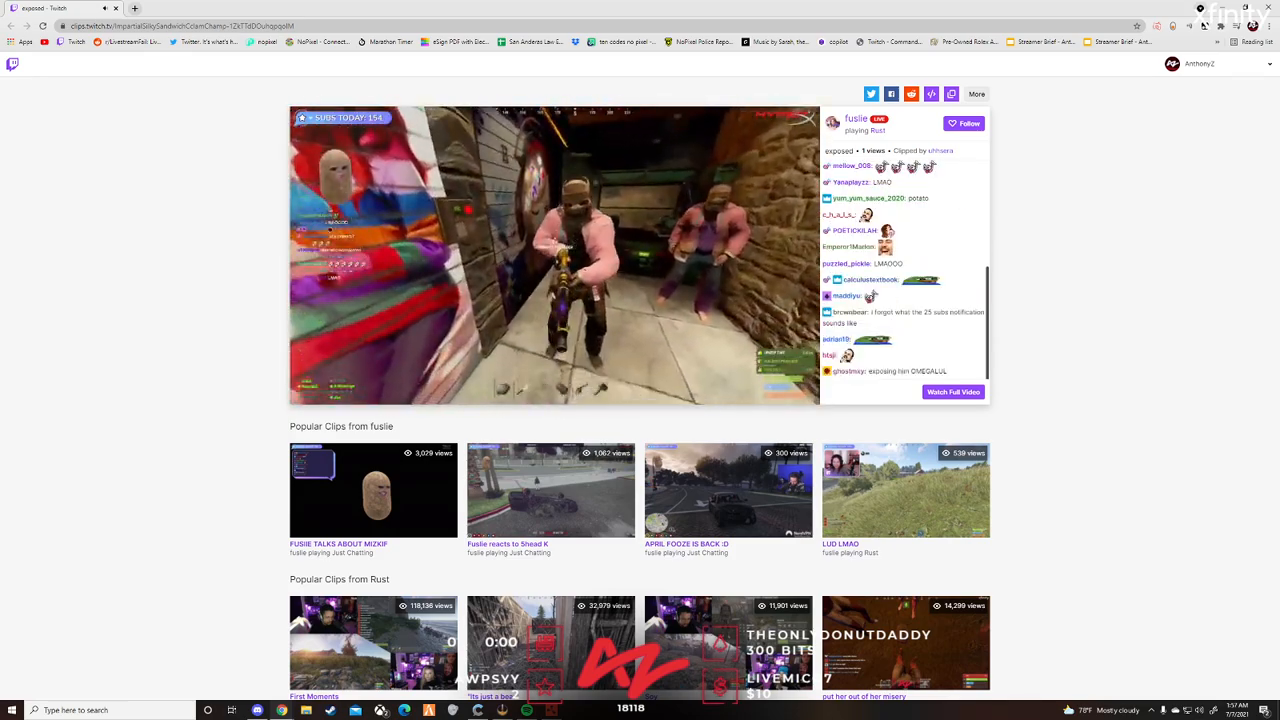
Play the Twitch clip 'exposed' in the browser, then return to the live Rust gameplay.
left_click(553, 255)
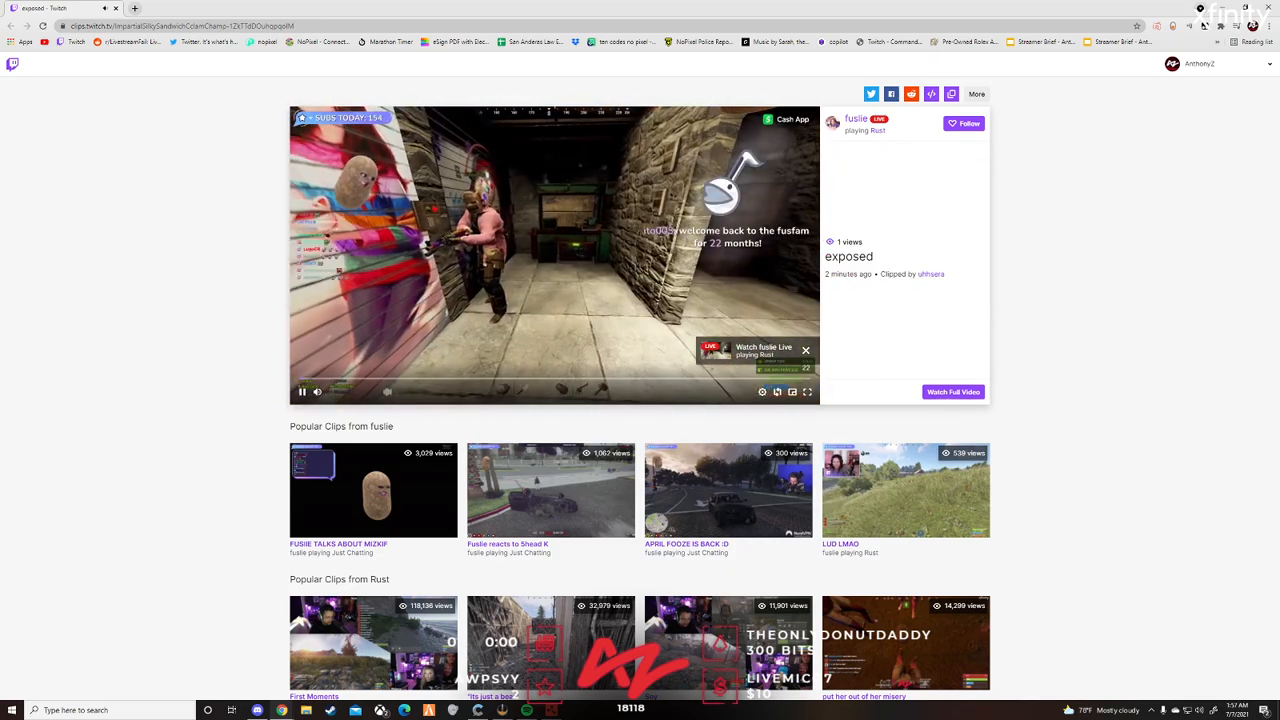
left_click(963, 123)
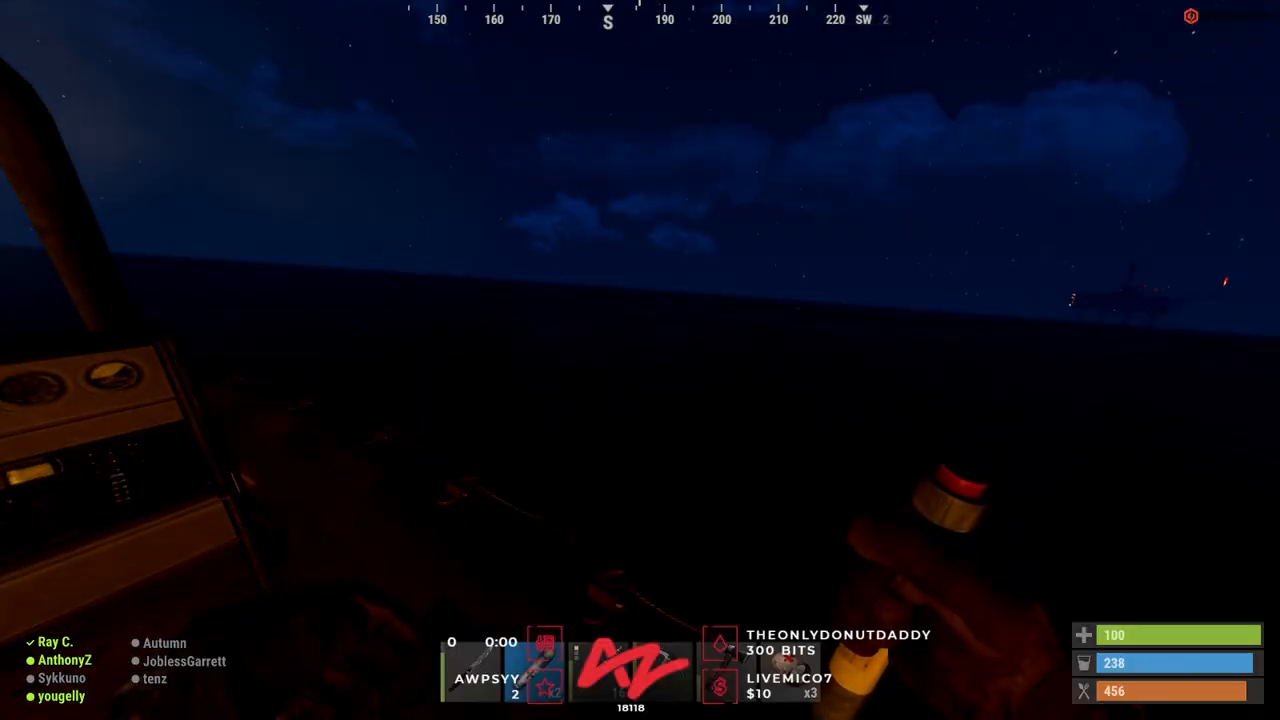
mouse_move(640, 360)
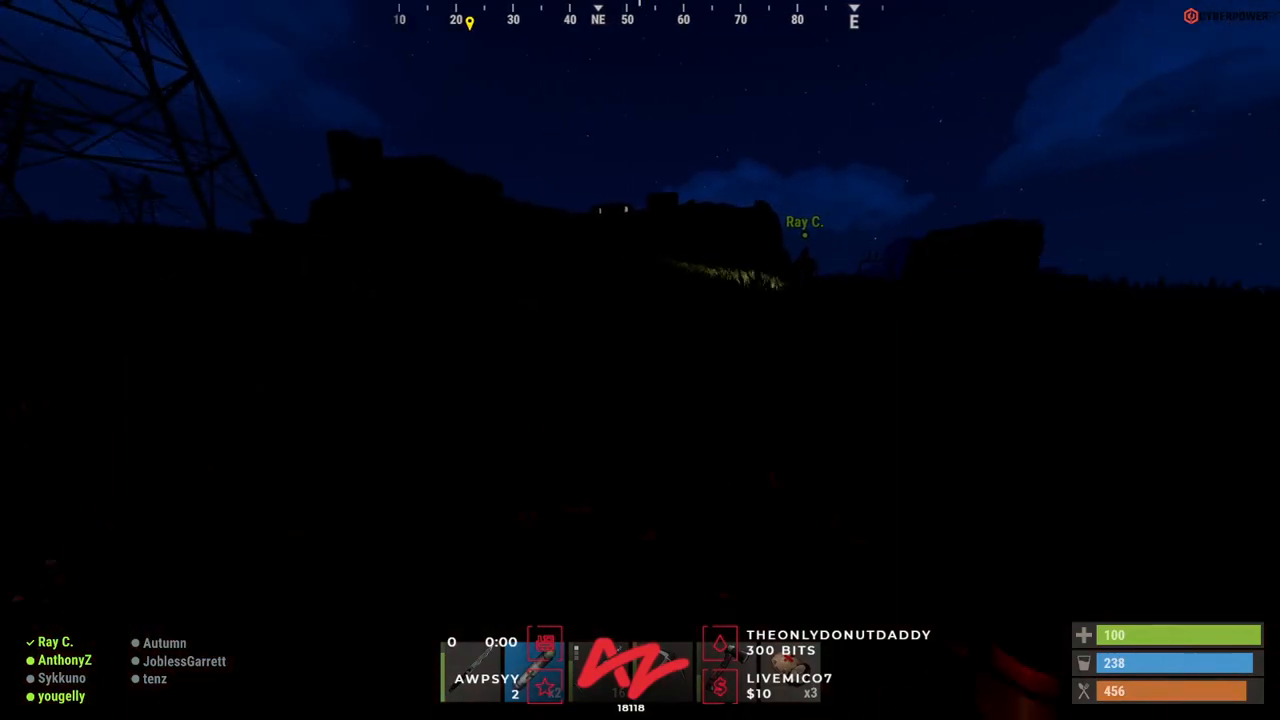
mouse_move(640, 360)
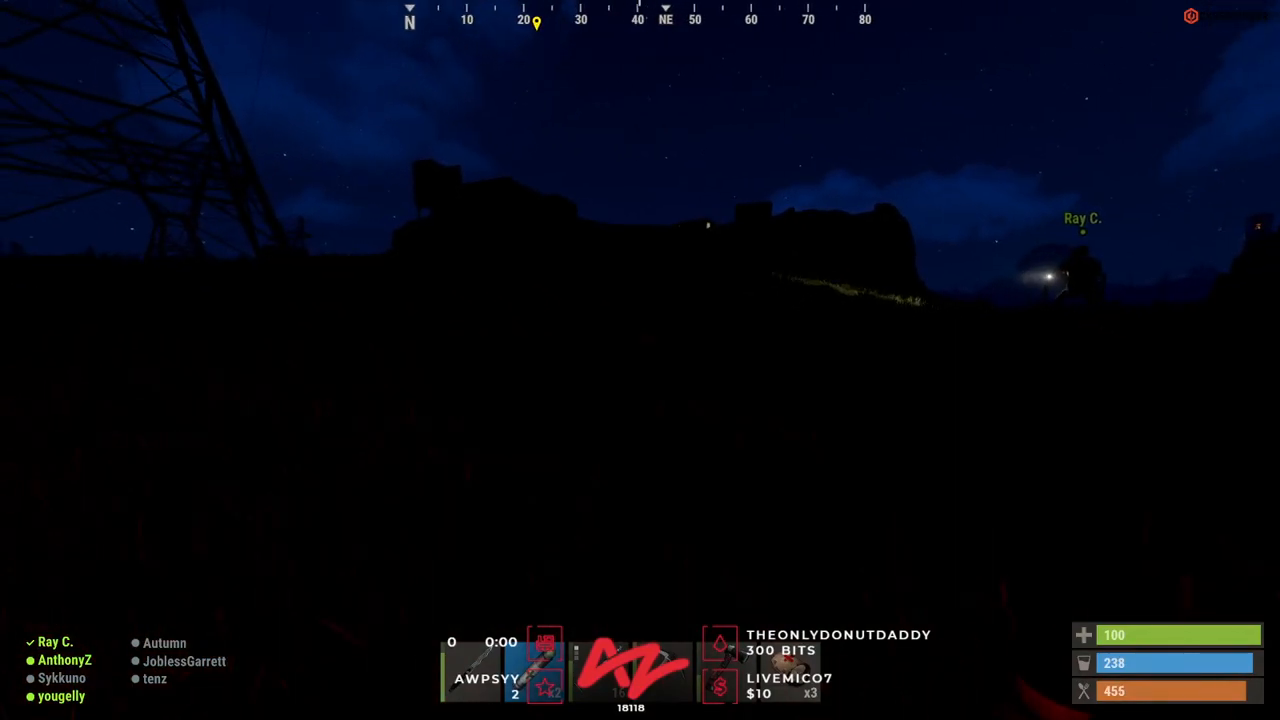